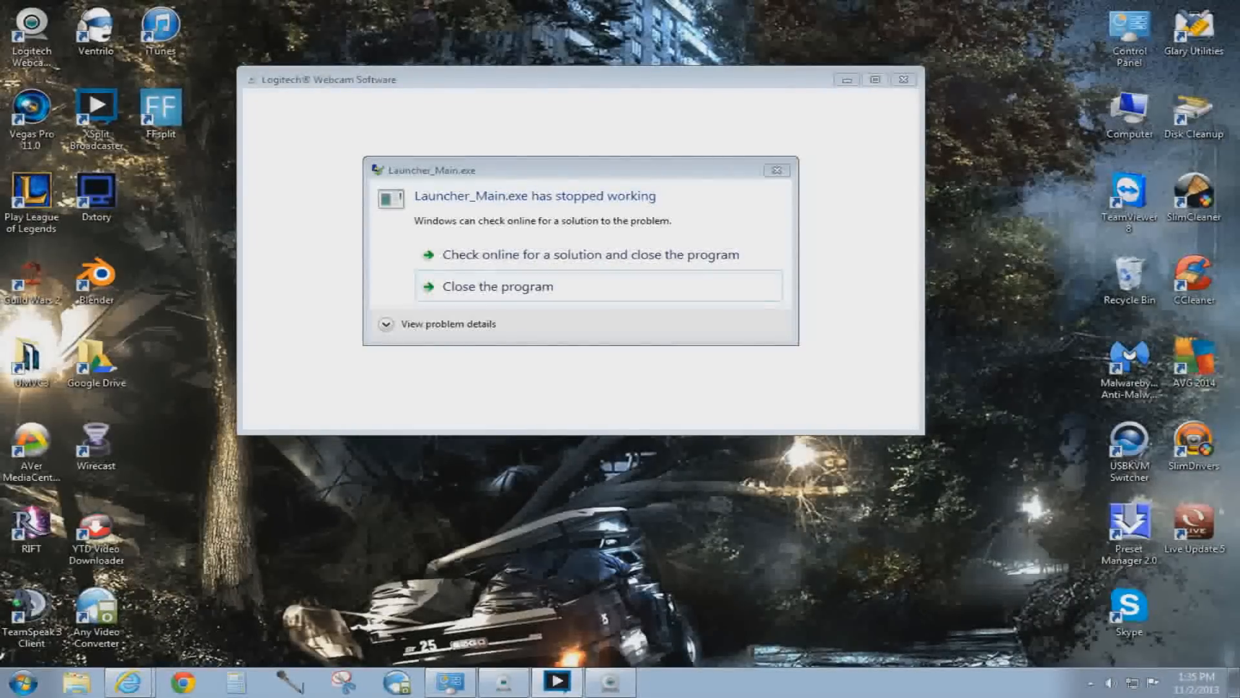
mouse_move(697, 185)
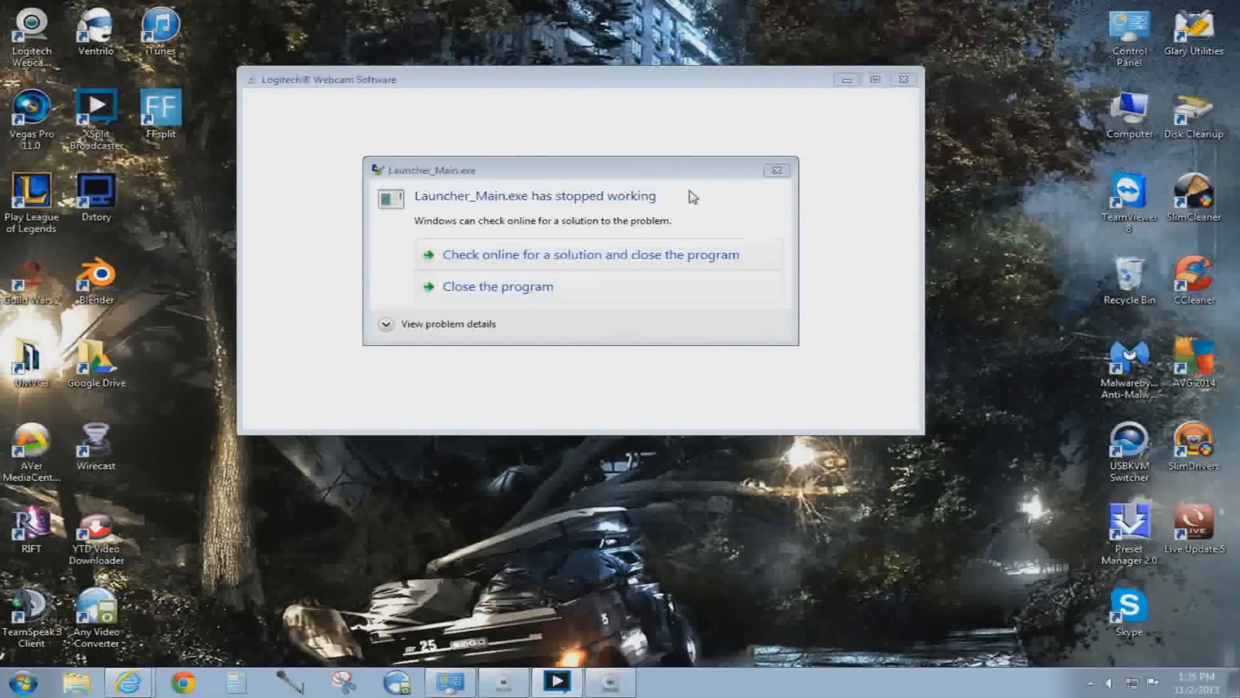
Dismiss the Launcher_Main.exe crash, relaunch Logitech Webcam Software from the desktop, and close it again
left_click(498, 285)
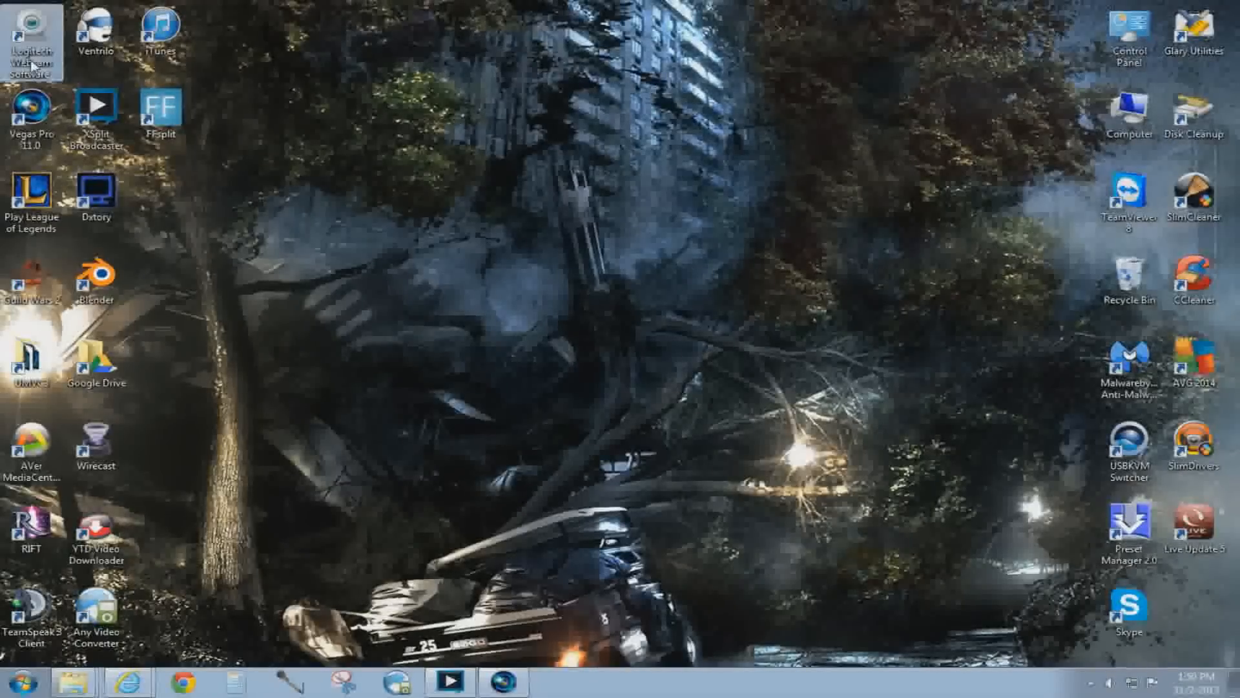
double_click(31, 36)
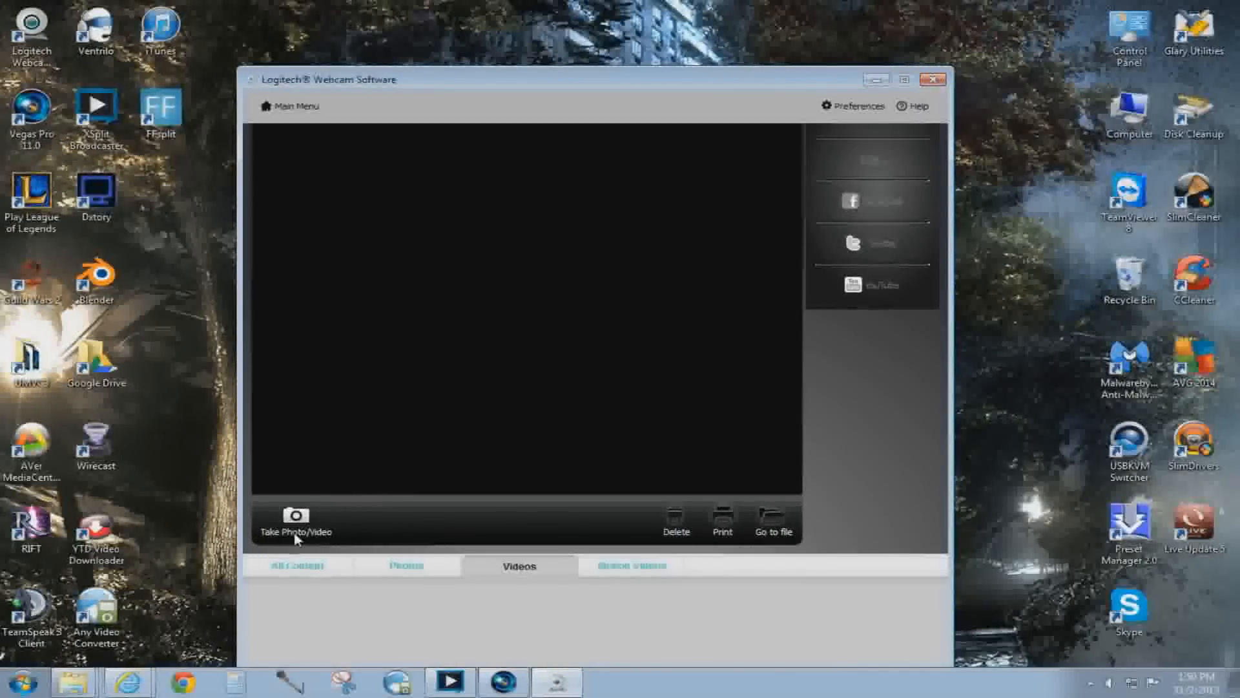
mouse_move(932, 79)
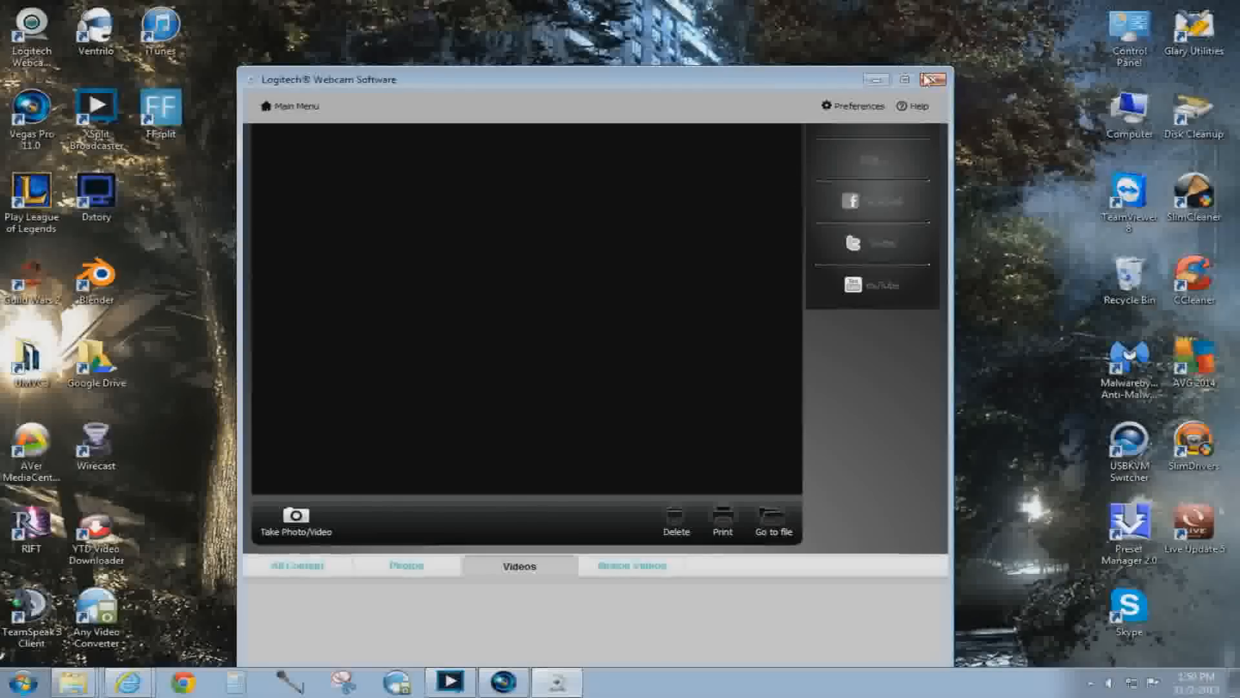
left_click(933, 78)
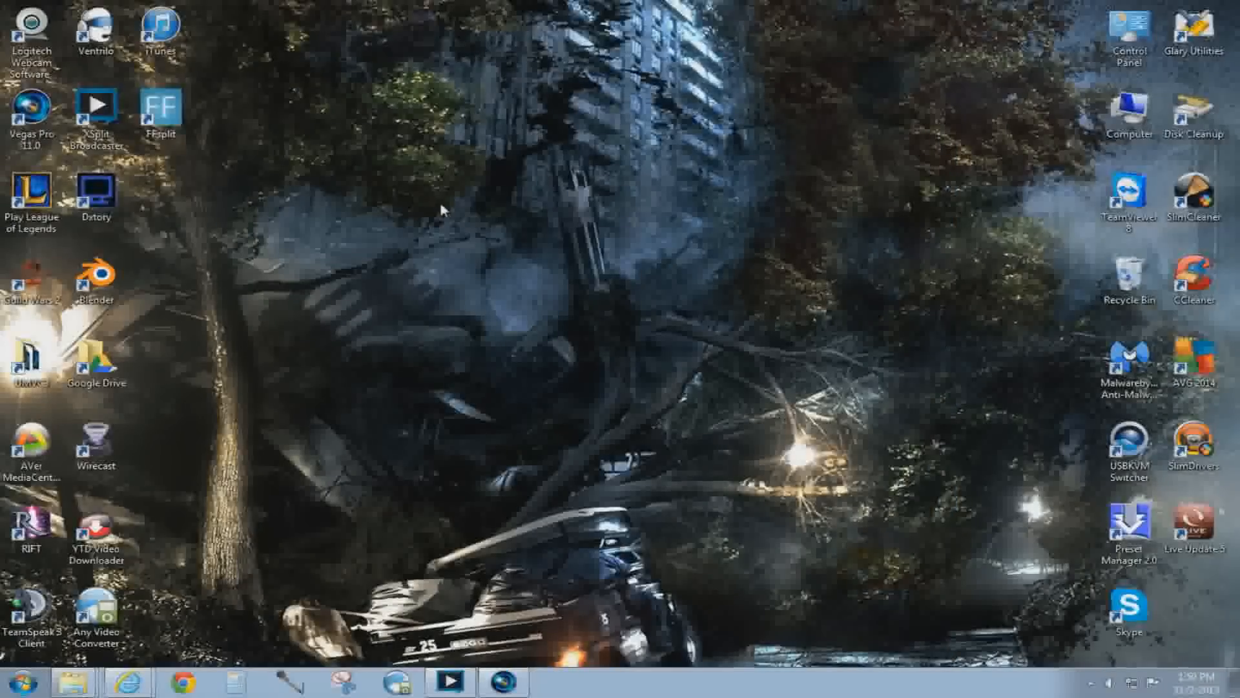
left_click(97, 104)
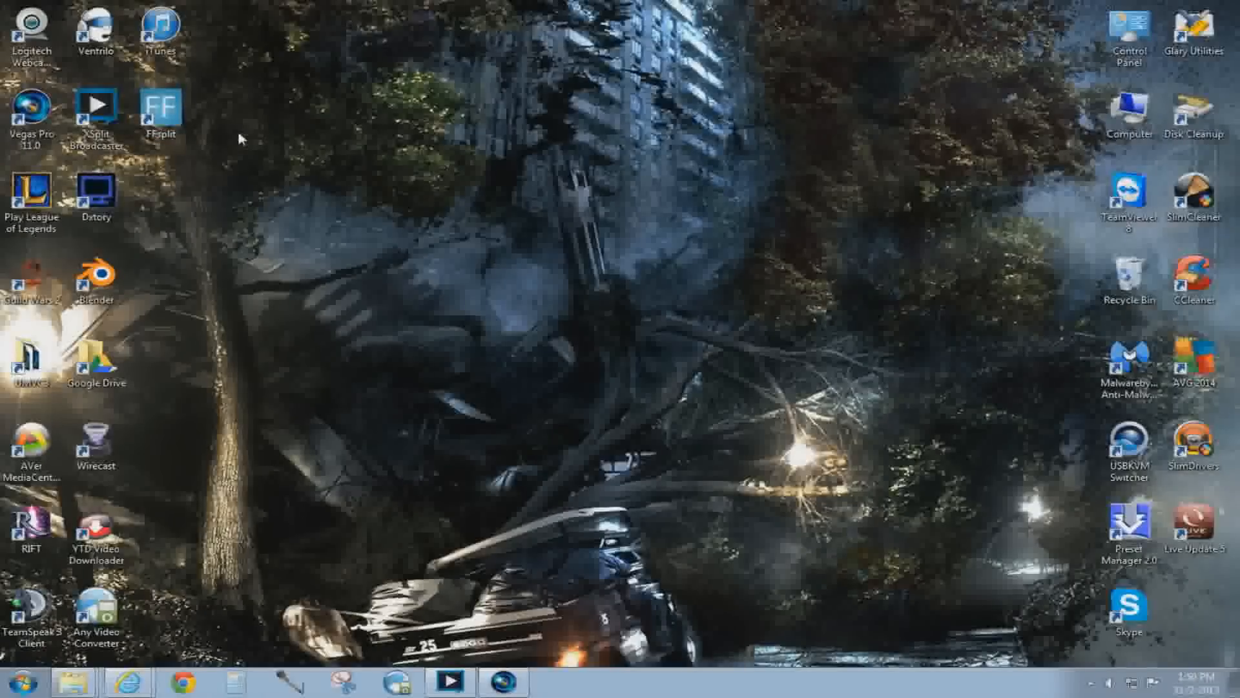
mouse_move(236, 552)
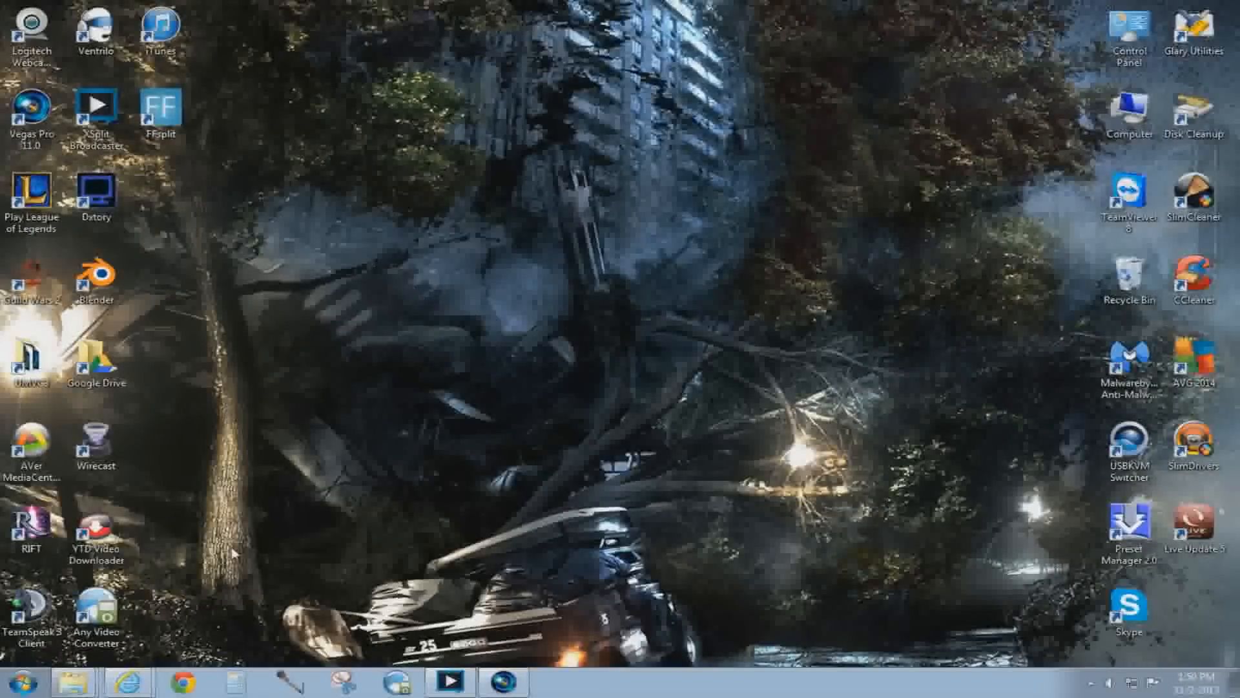
Uninstall FFsplit version 0.7 via Control Panel's installed programs list, confirming complete removal
left_click(9, 681)
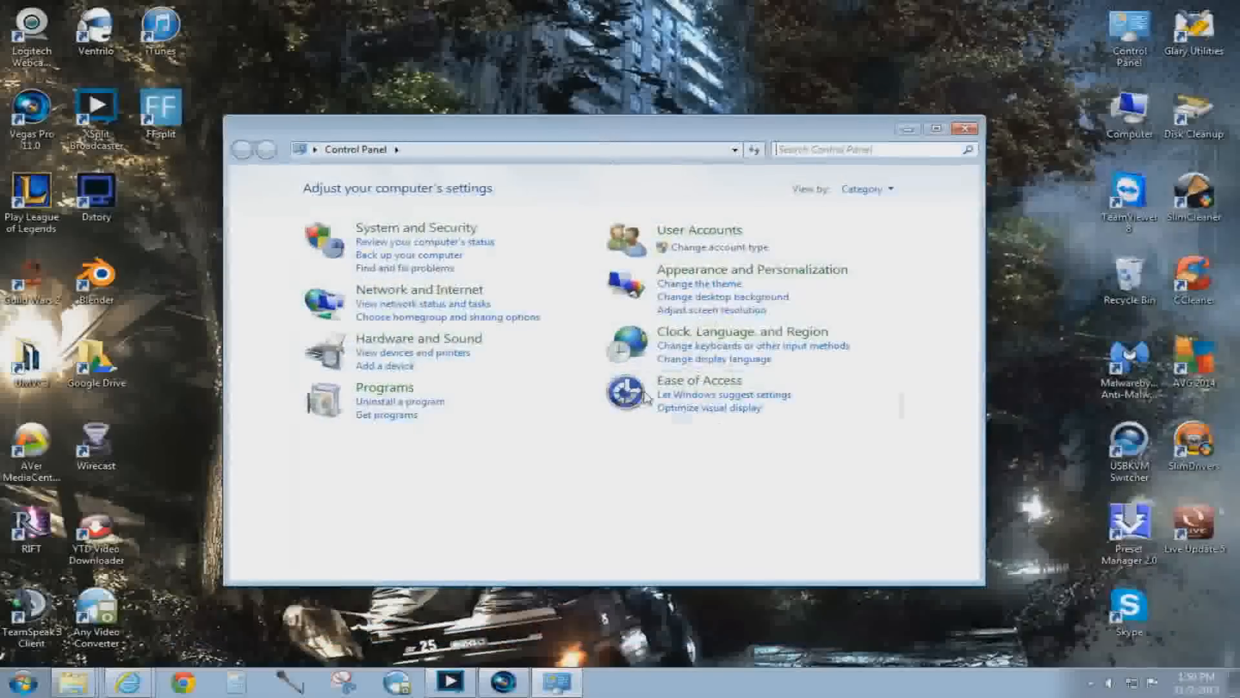
left_click(399, 401)
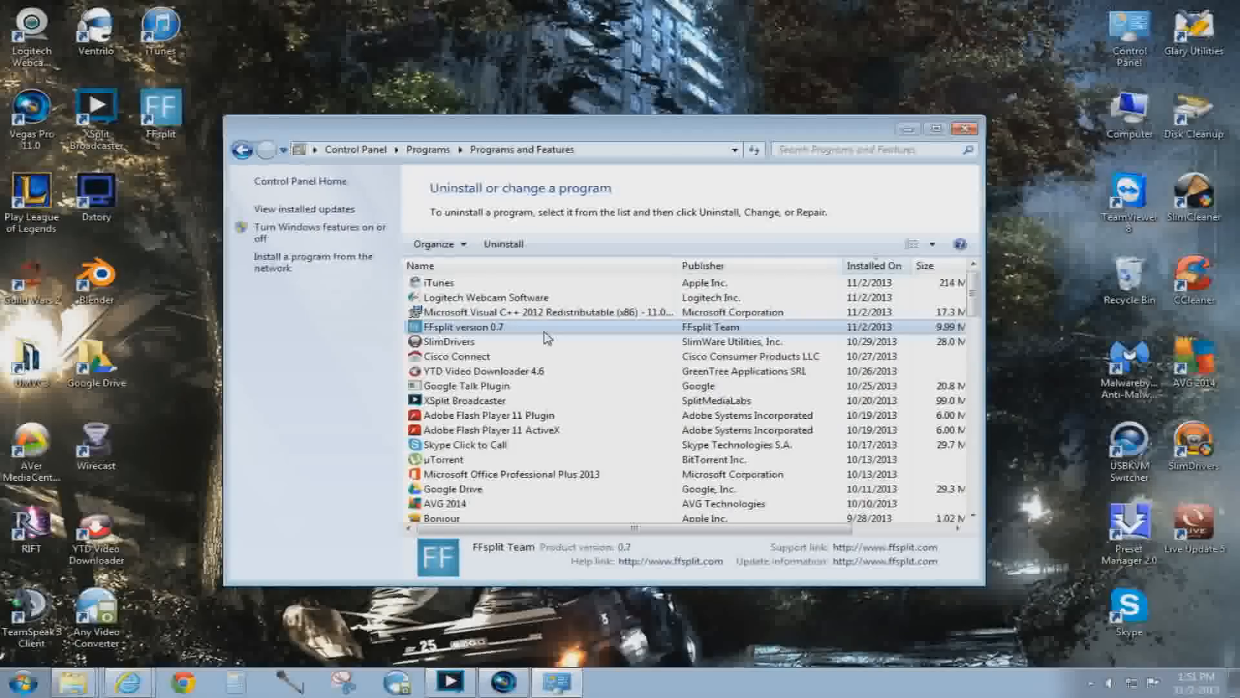
mouse_move(457, 200)
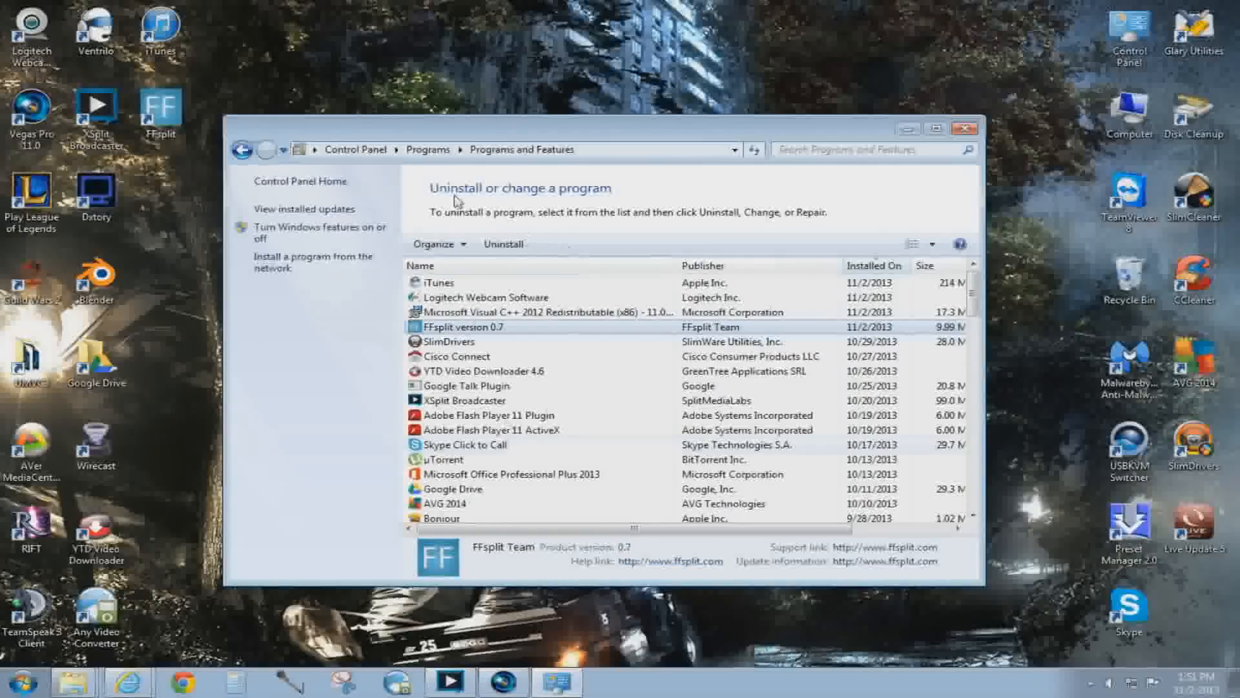
left_click(503, 244)
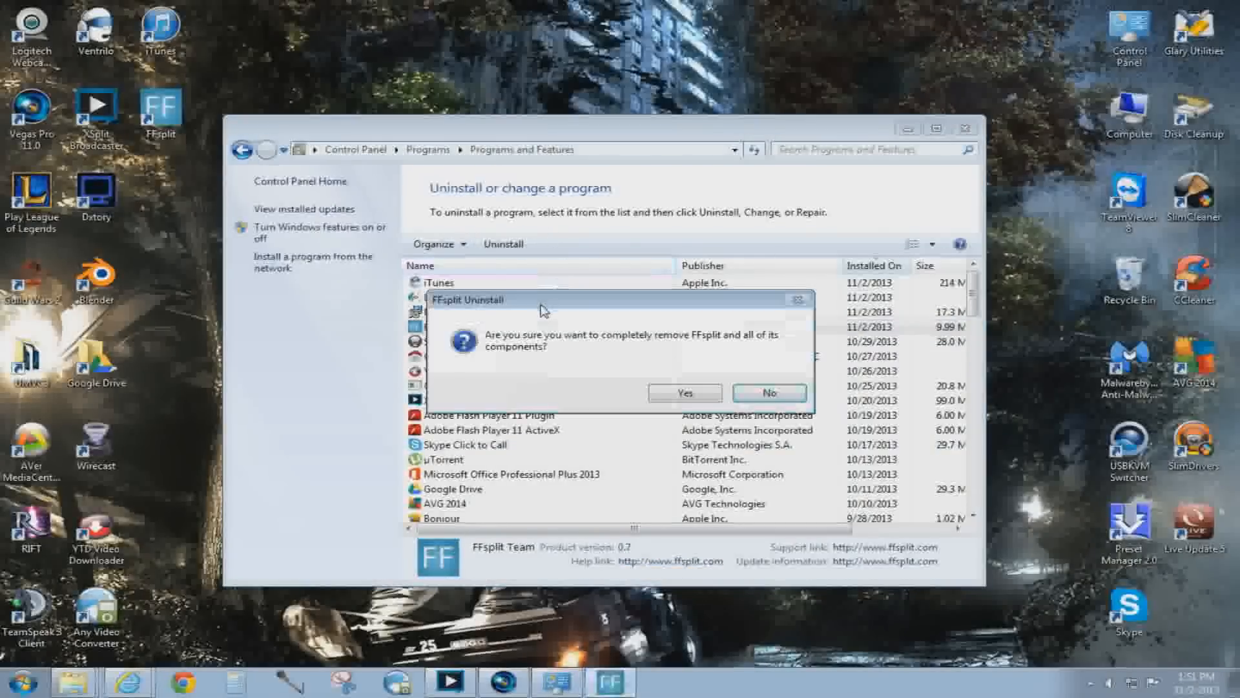
left_click(685, 393)
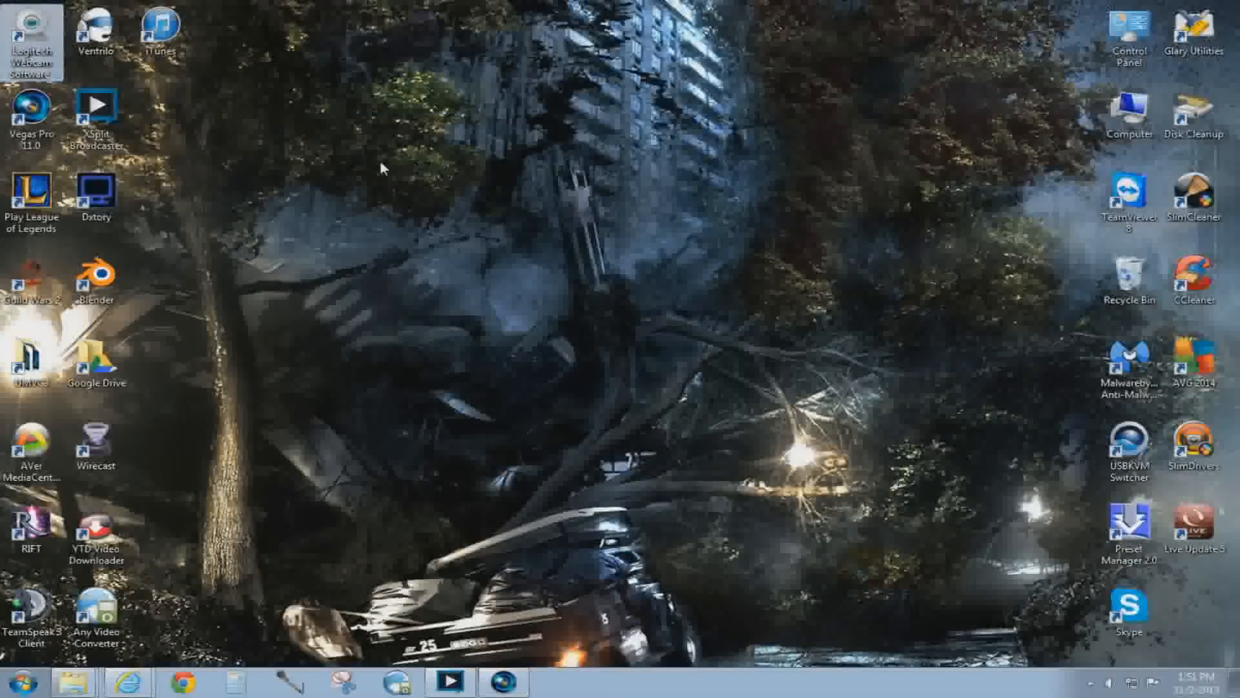
double_click(31, 36)
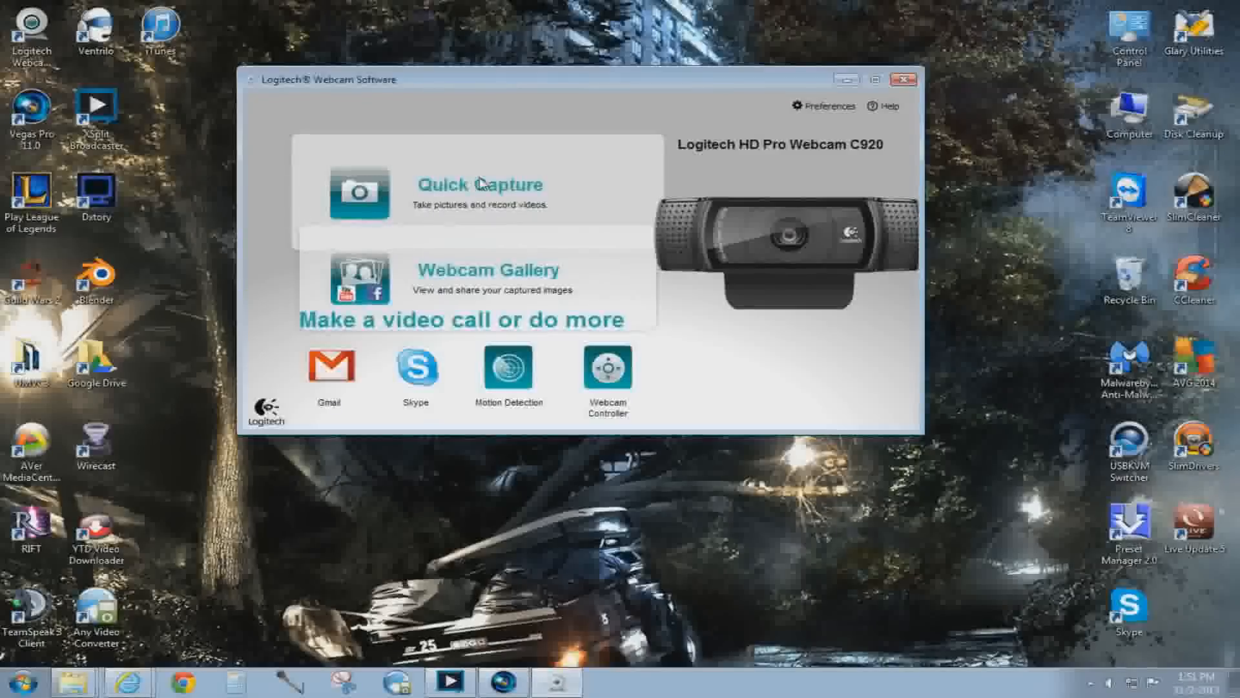
mouse_move(831, 364)
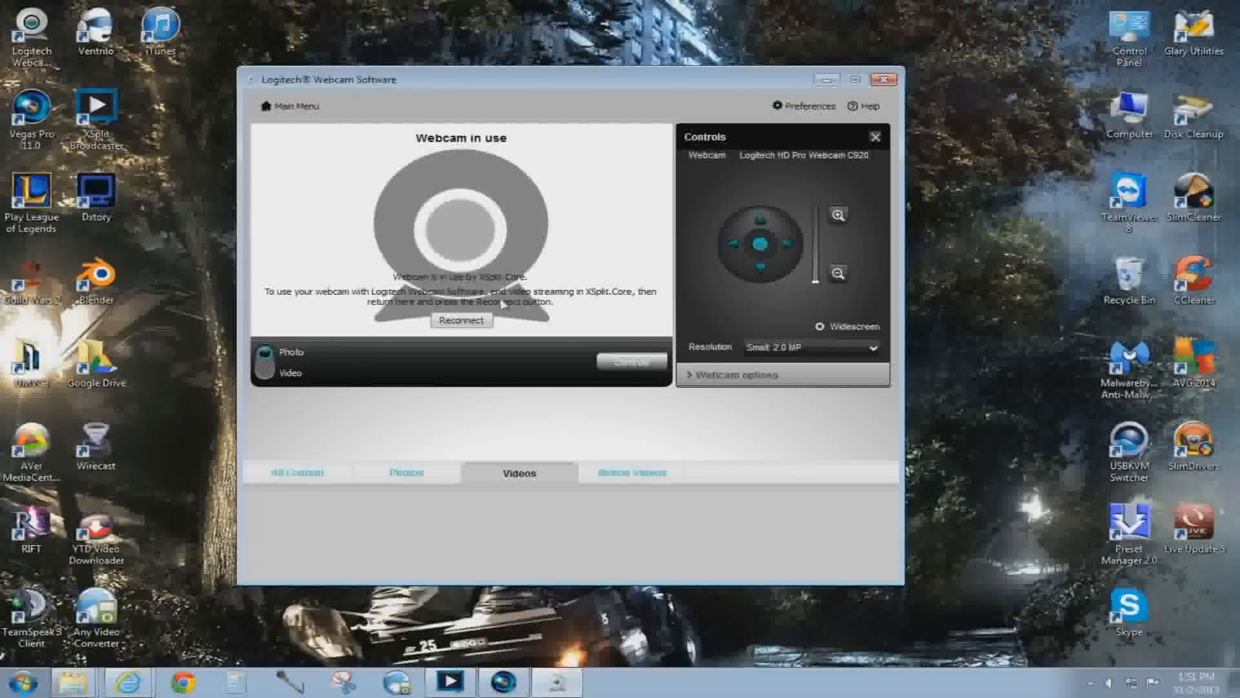
mouse_move(447, 265)
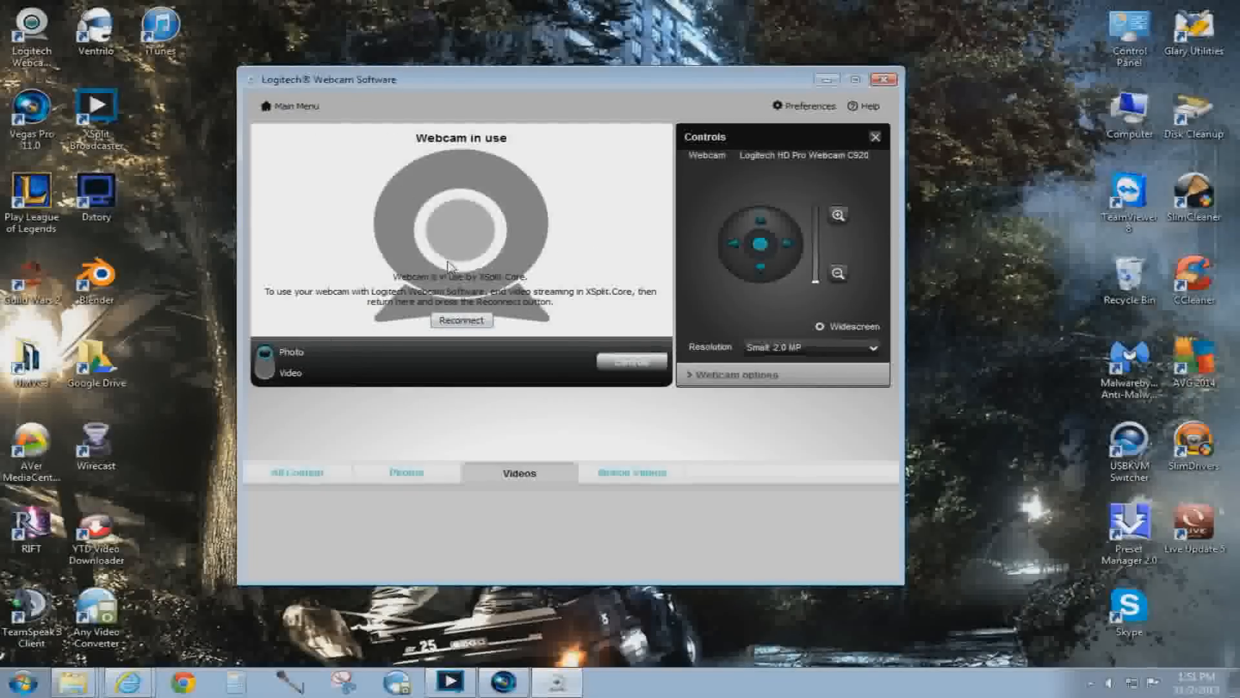
mouse_move(827, 79)
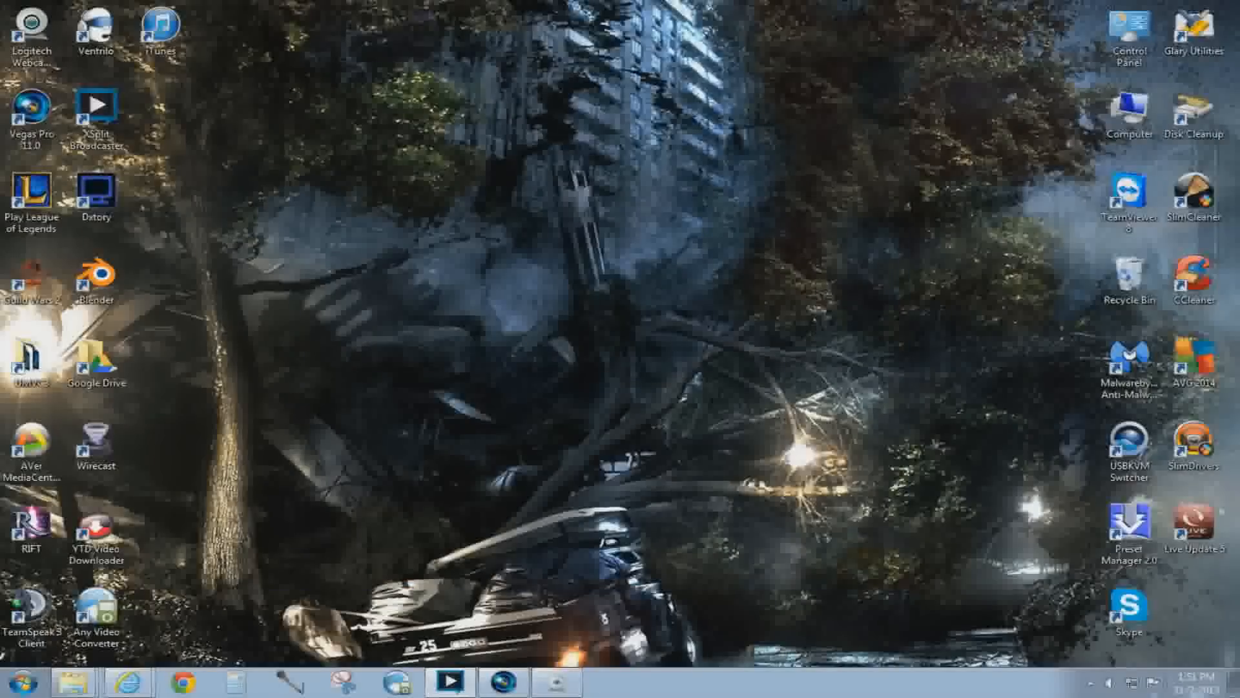
Make the Realtek High Definition Audio microphone the default recording device in Sound settings
left_click(1118, 682)
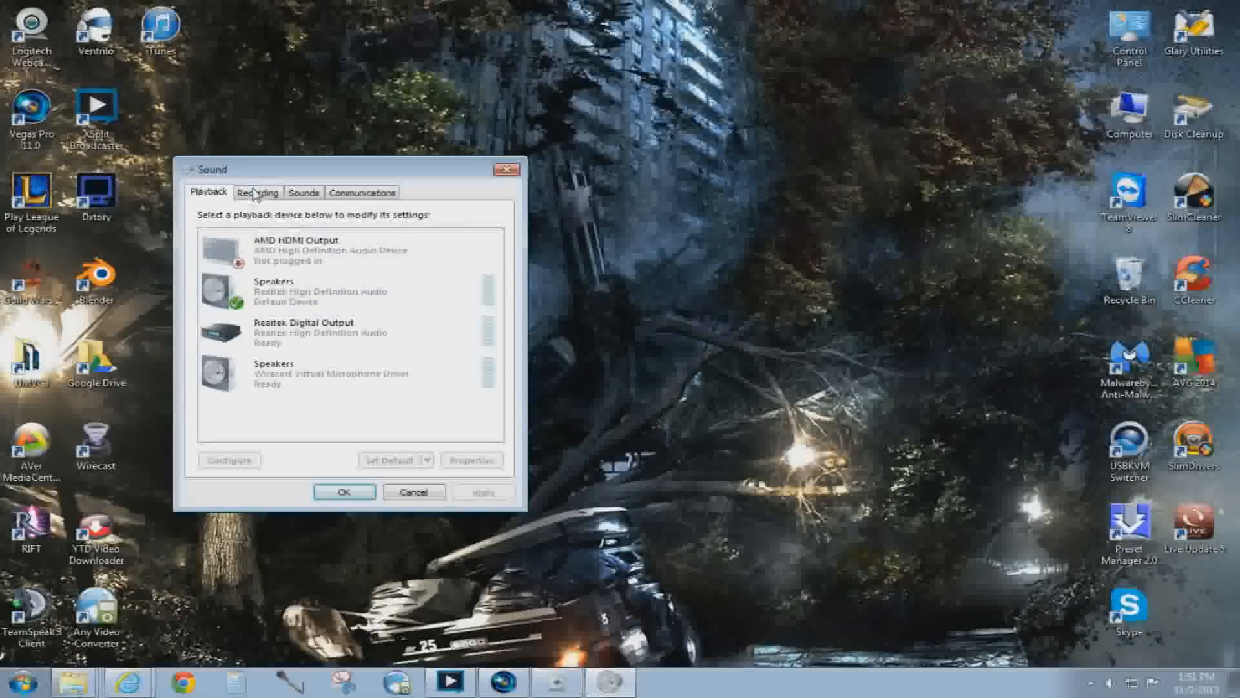
left_click(257, 193)
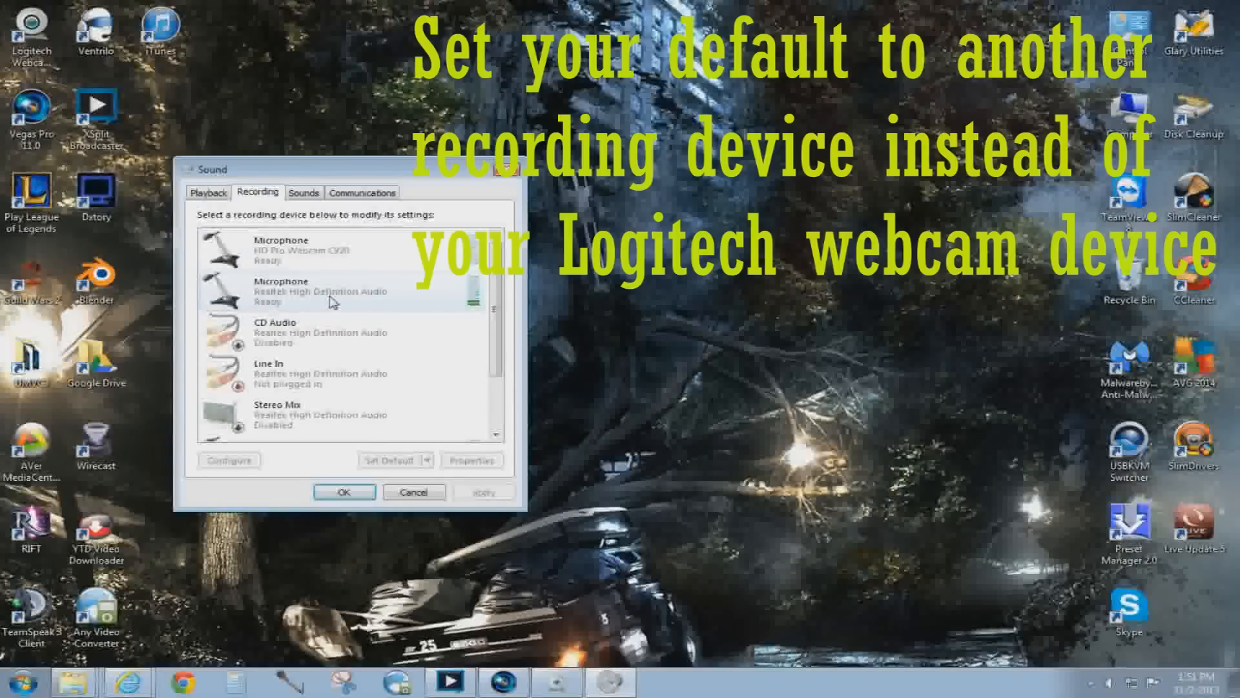
left_click(317, 290)
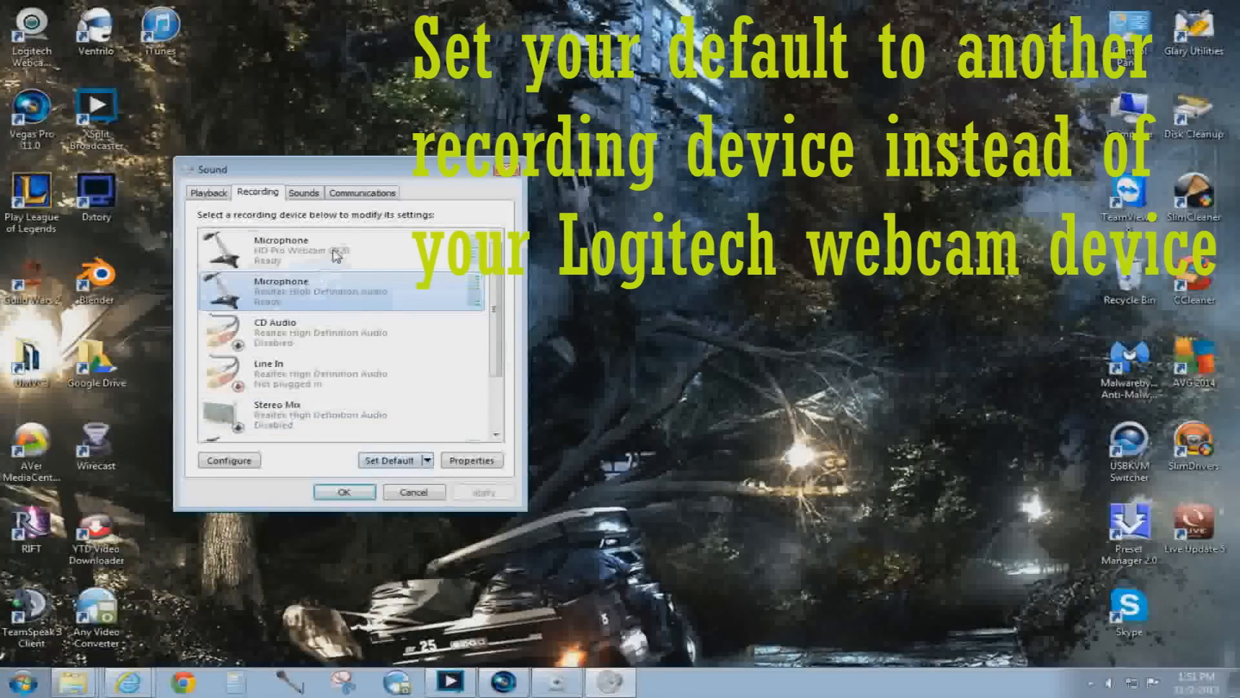
left_click(389, 460)
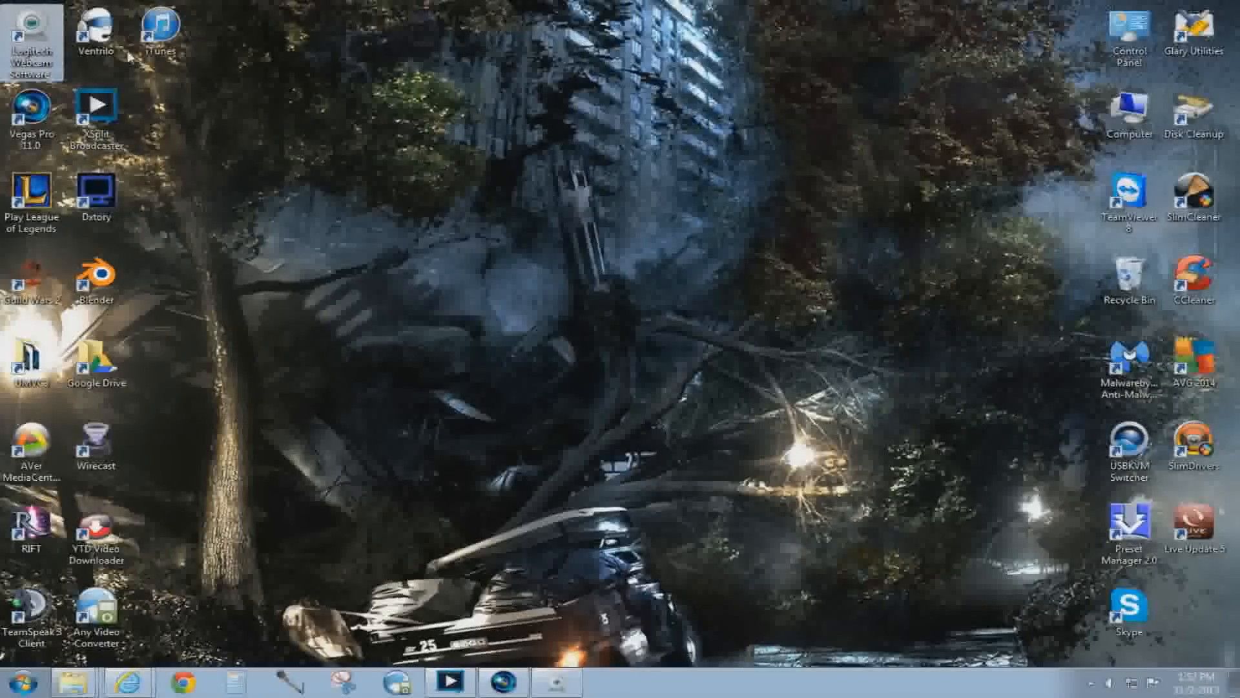
mouse_move(418, 172)
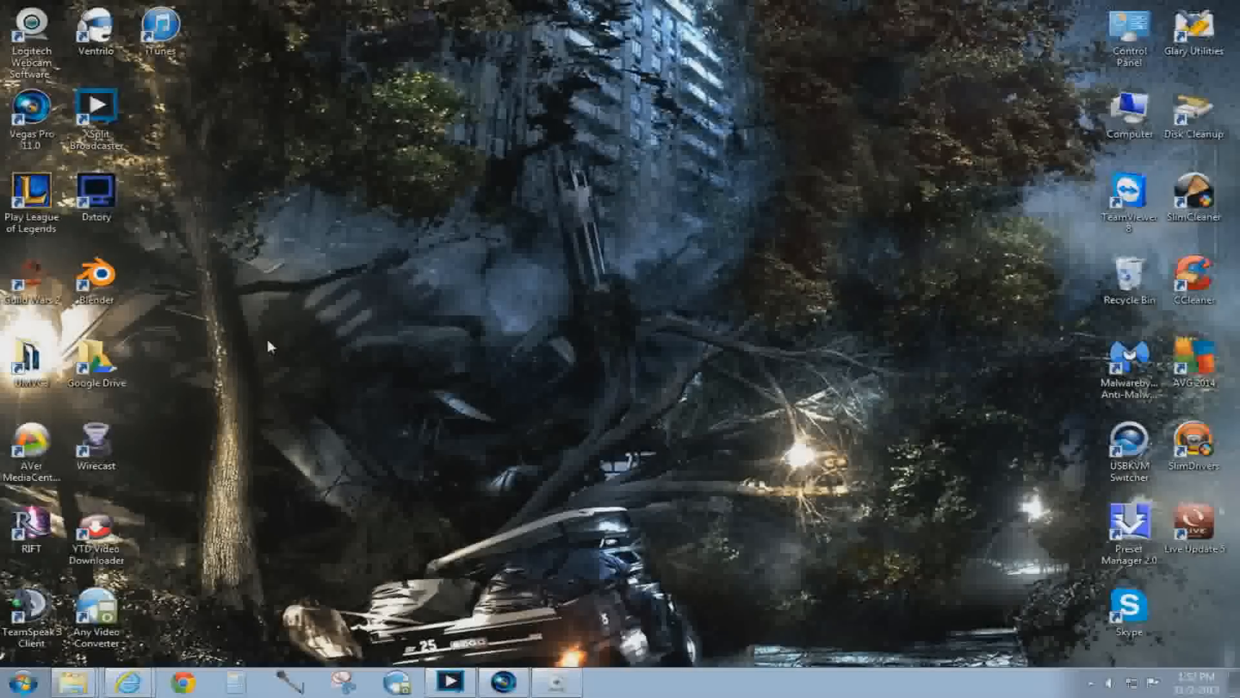
mouse_move(593, 308)
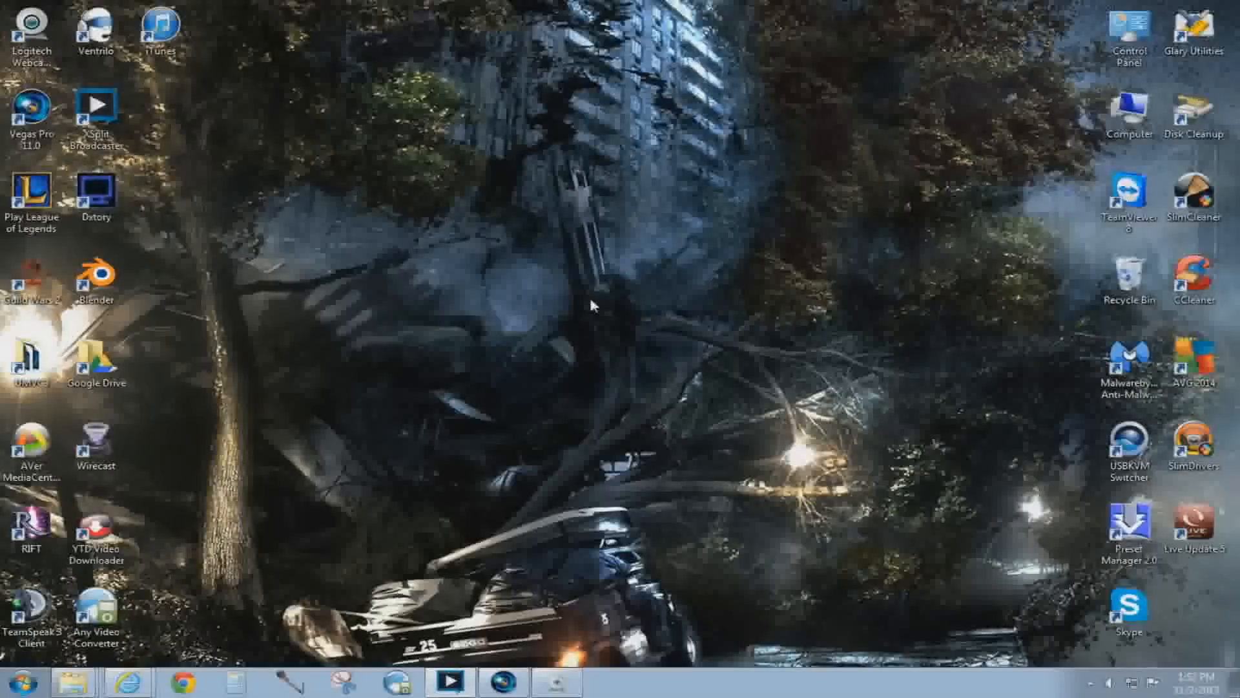